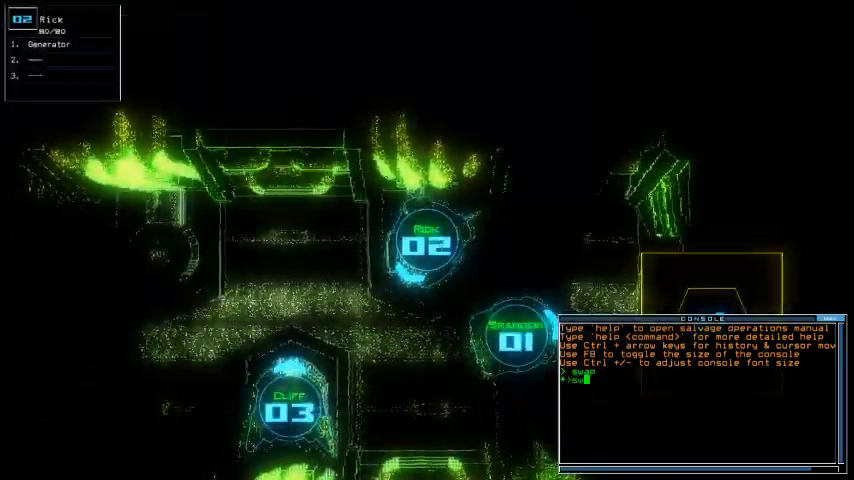
# Swap control to drone 3 with the 'swap 3' console command.
pyautogui.write('swap 3')
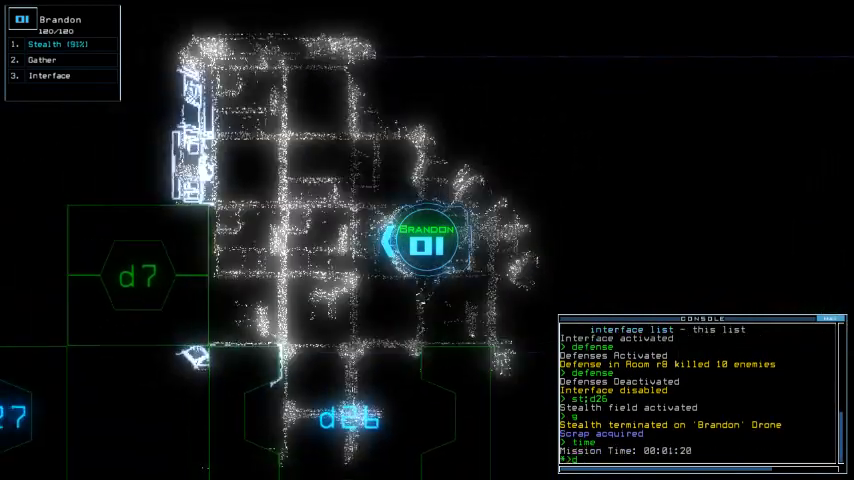
pyautogui.write('26')
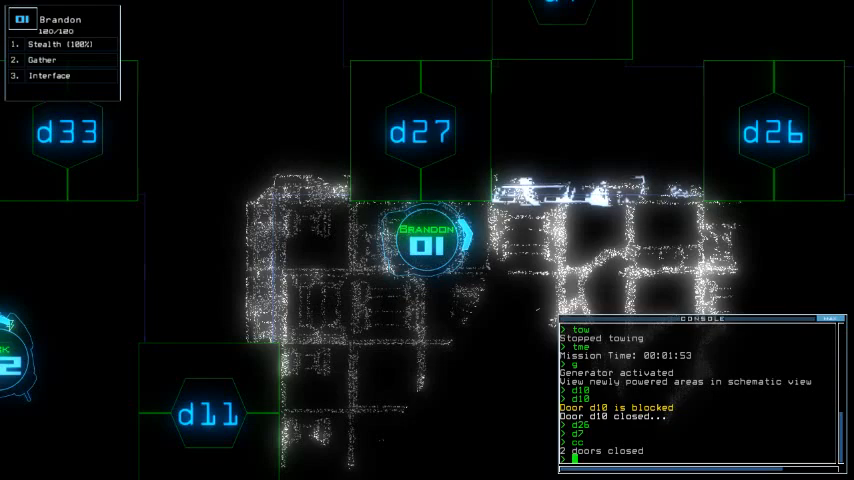
# Enter an apostrophe key in the console.
pyautogui.press("'")
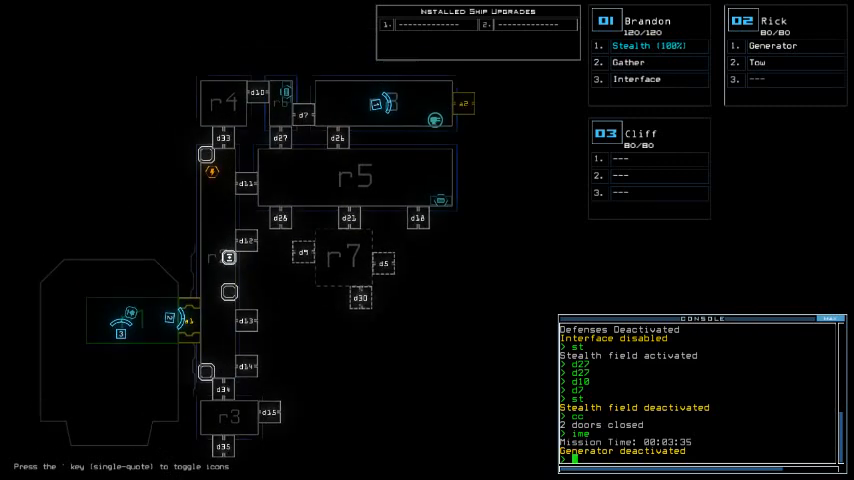
# Check mission time with 'time', then have Rick power up the generator.
pyautogui.write('time')
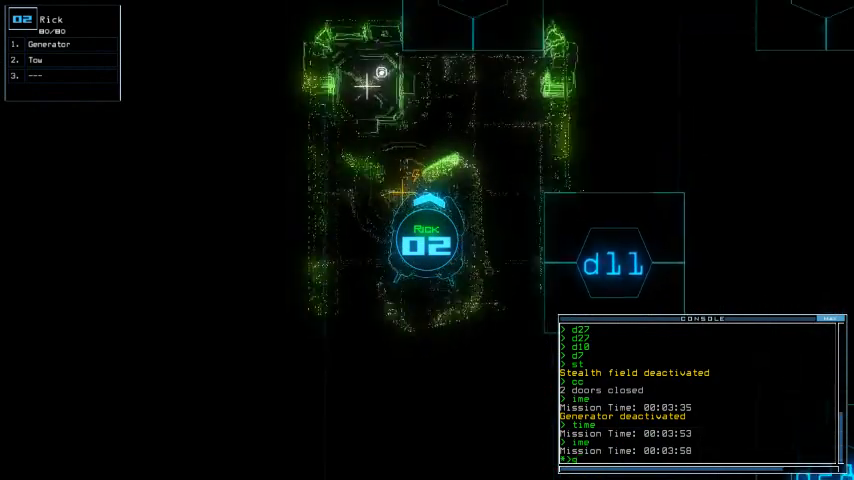
pyautogui.write('generator')
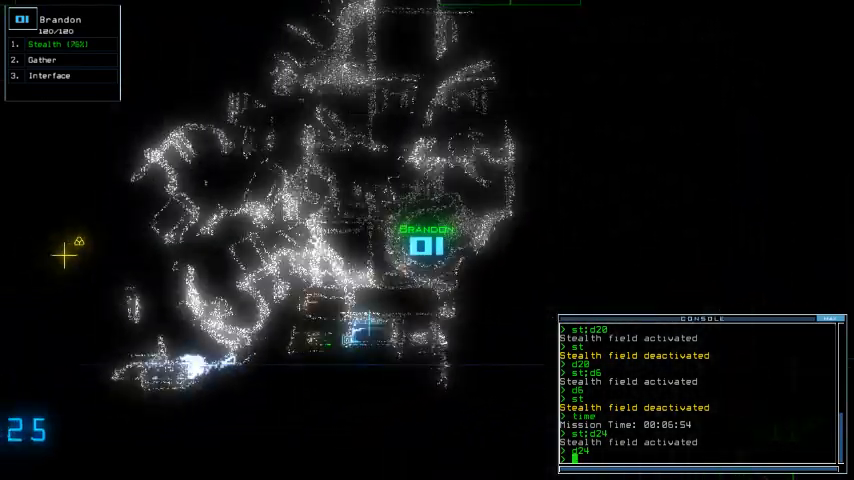
# Run the 'interface' command, then enter 'dock e' in the console.
pyautogui.write('interface')
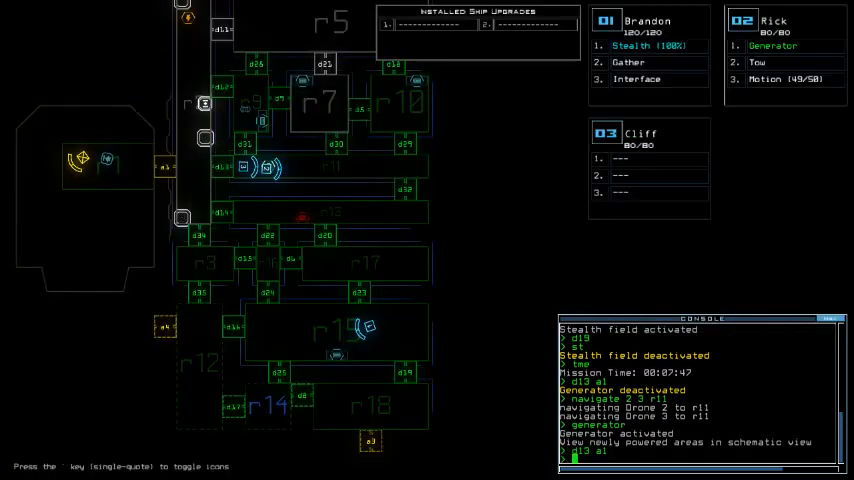
pyautogui.write('dock e')
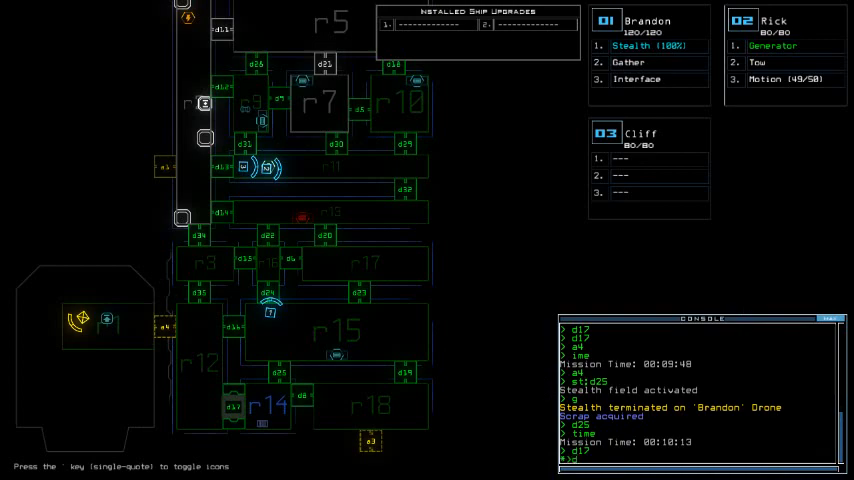
# Toggle doors d24 and d22 from the console.
pyautogui.write('d24 d22')
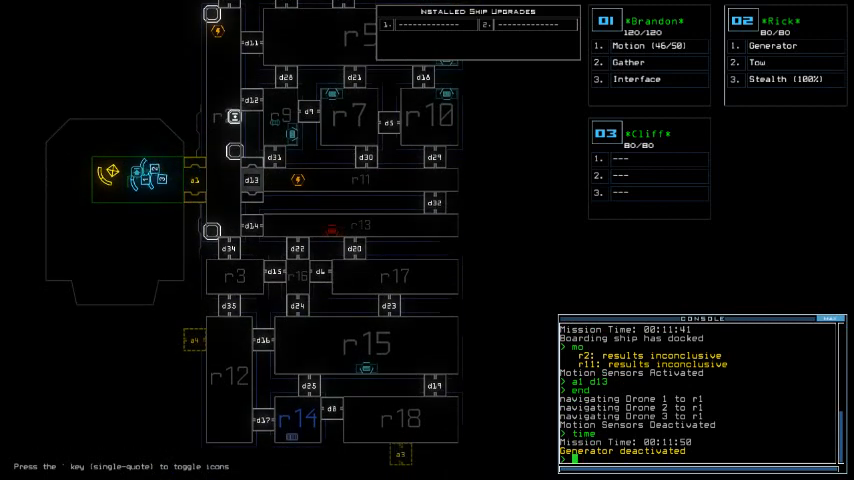
# Flag room r14 with 'flag r14'.
pyautogui.write('flag r14')
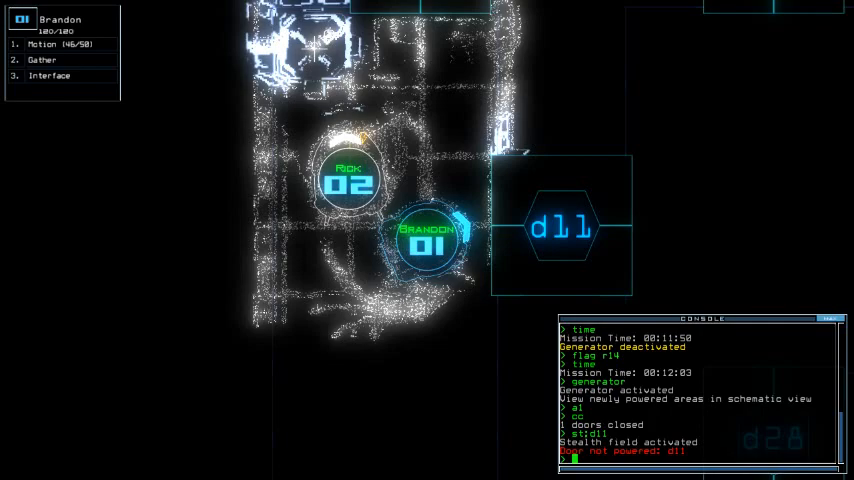
# Recall all drones to room r1 with the 'end' command.
pyautogui.write('end')
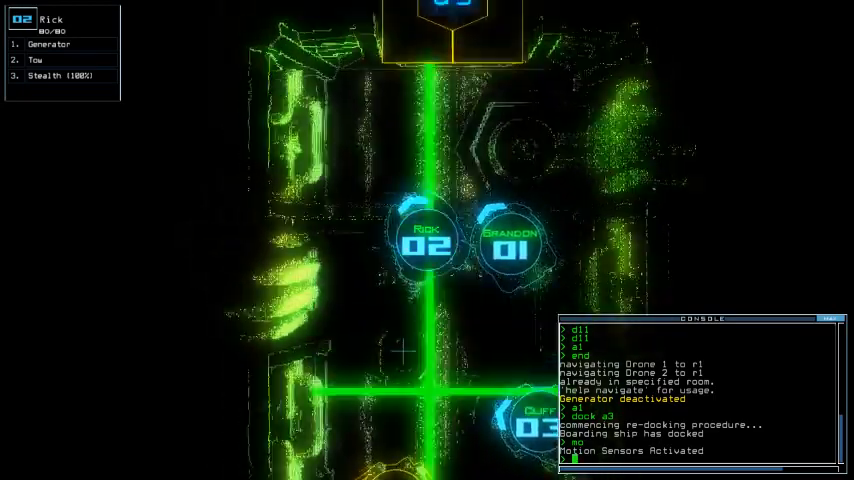
# Toggle airlock a3 and type 'sixt' in the console.
pyautogui.write('a3')
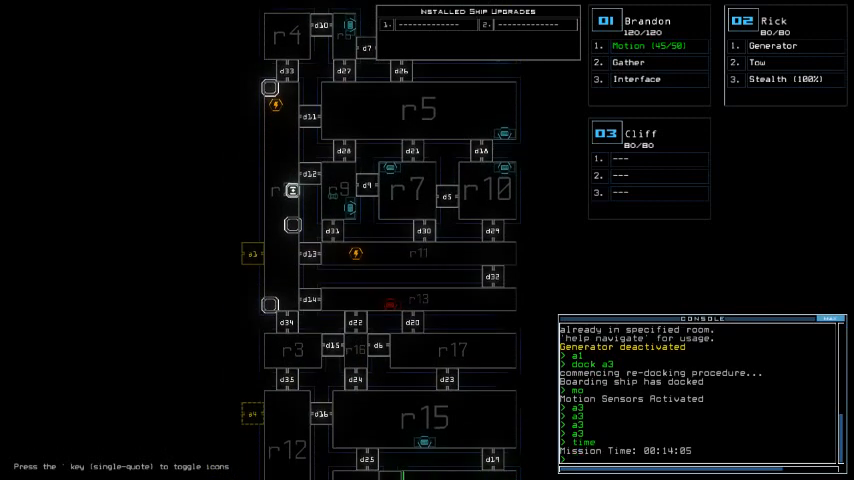
pyautogui.write('sixt')
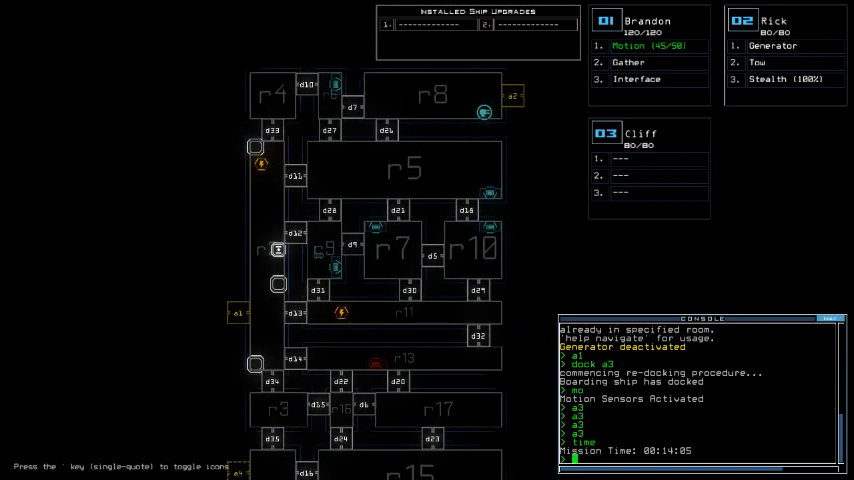
# Dock the boarding ship with the 'dock' command.
pyautogui.write('dock')
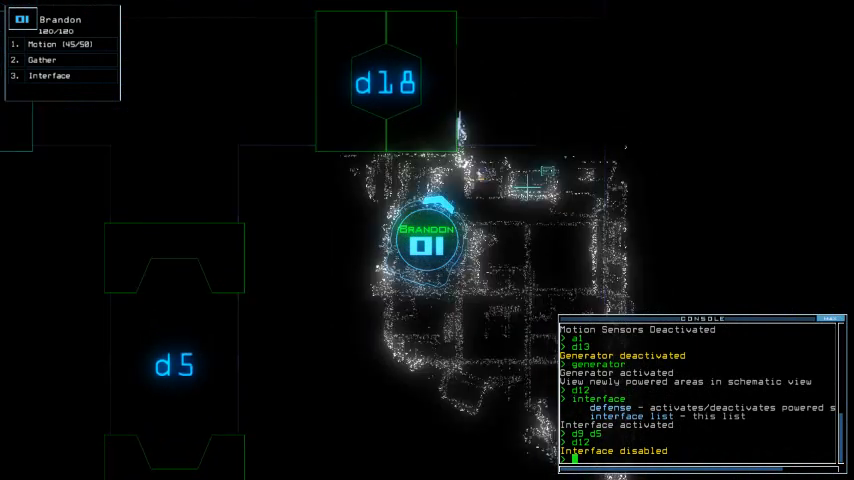
# Have drone 1 use the room's ship interface.
pyautogui.write('interface')
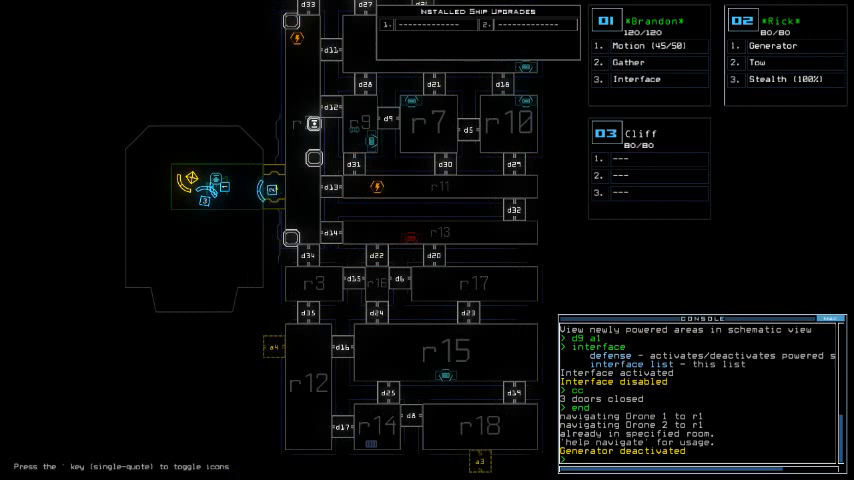
# Enter the 'a1' and 'time' console commands to end the mission at airlock a1.
pyautogui.write('a1')
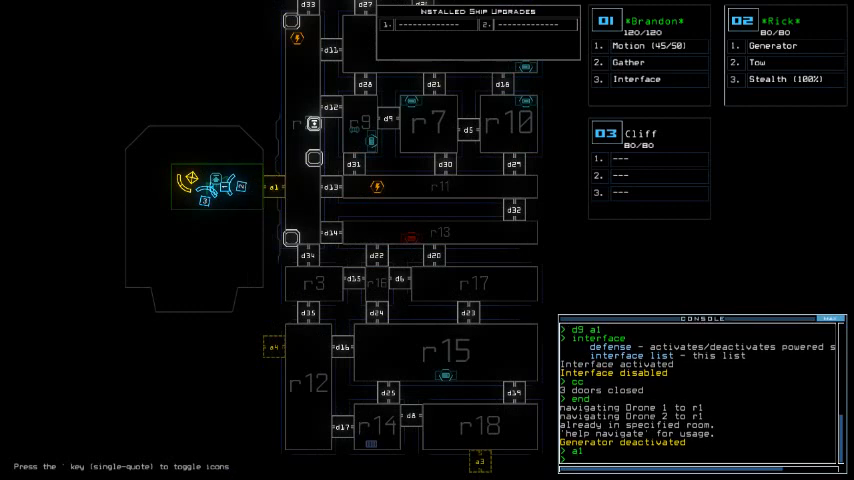
pyautogui.write('time')
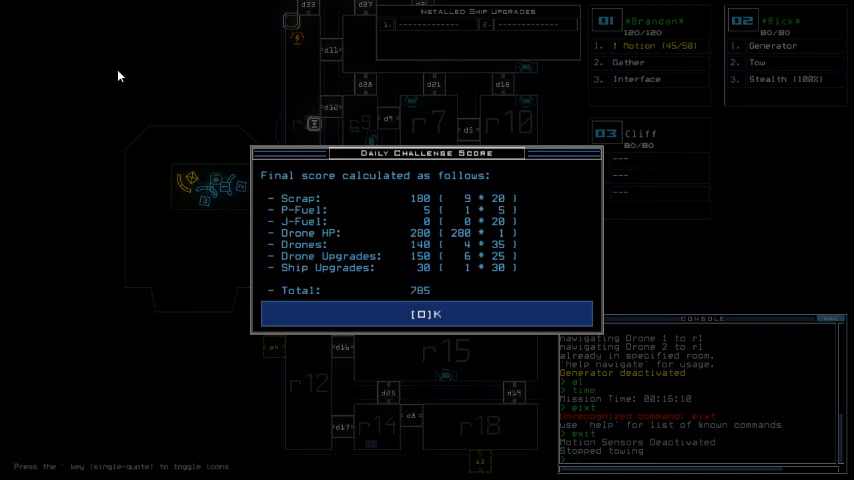
# Accept the 785 daily challenge score to load the daily leaderboard.
pyautogui.click(427, 314)
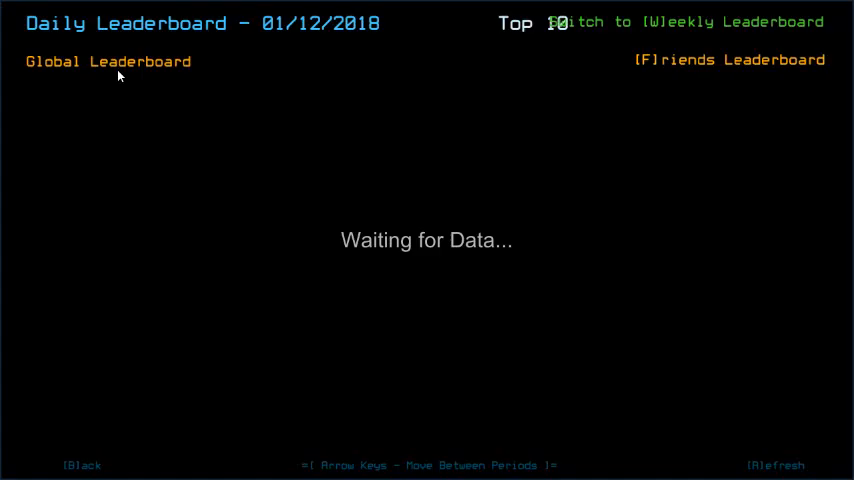